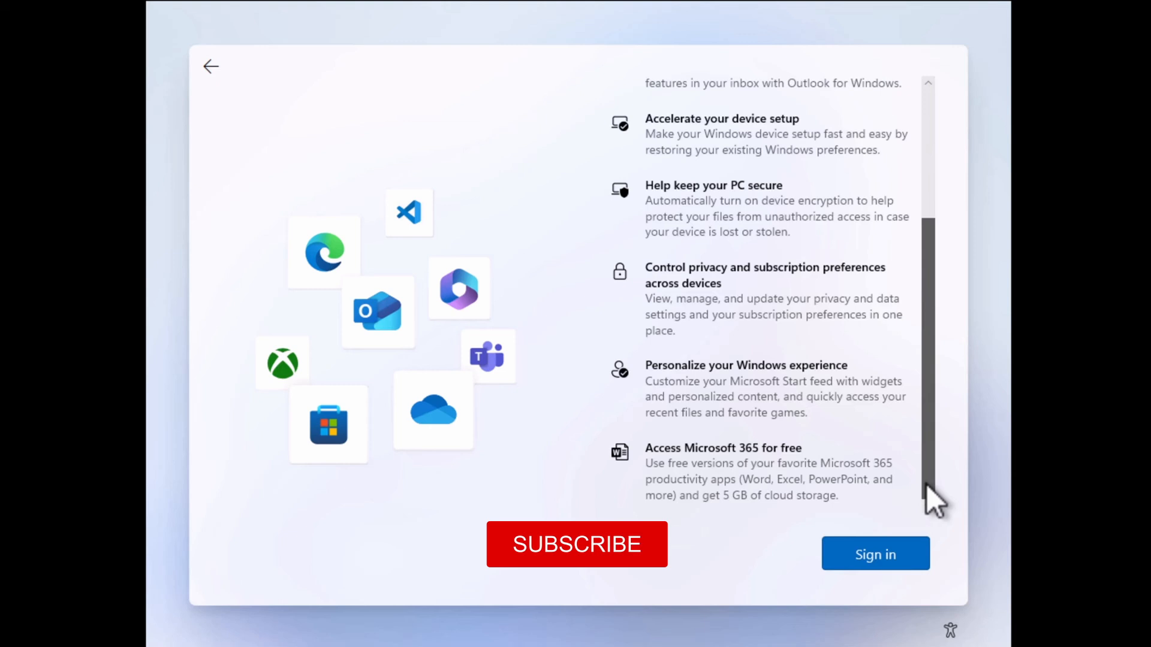
# From the sign-in page, launch Network Connections via Shift+F10 Command Prompt running ncpa.cpl.
pyautogui.click(576, 545)
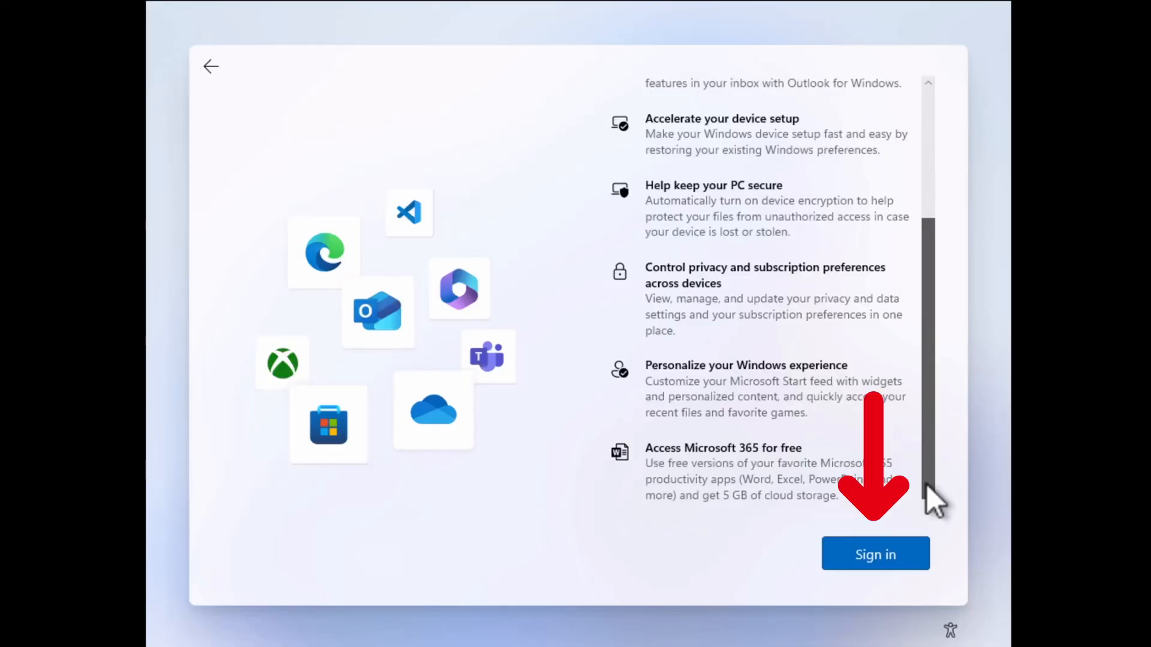
pyautogui.click(875, 554)
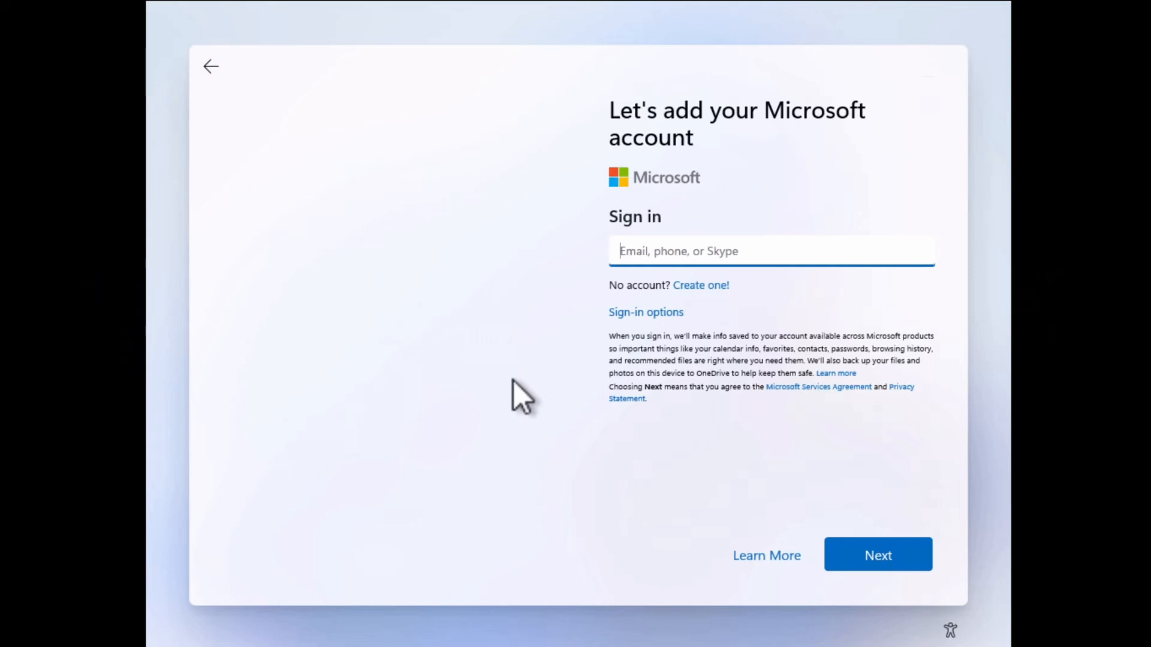
pyautogui.press('shift+f10')
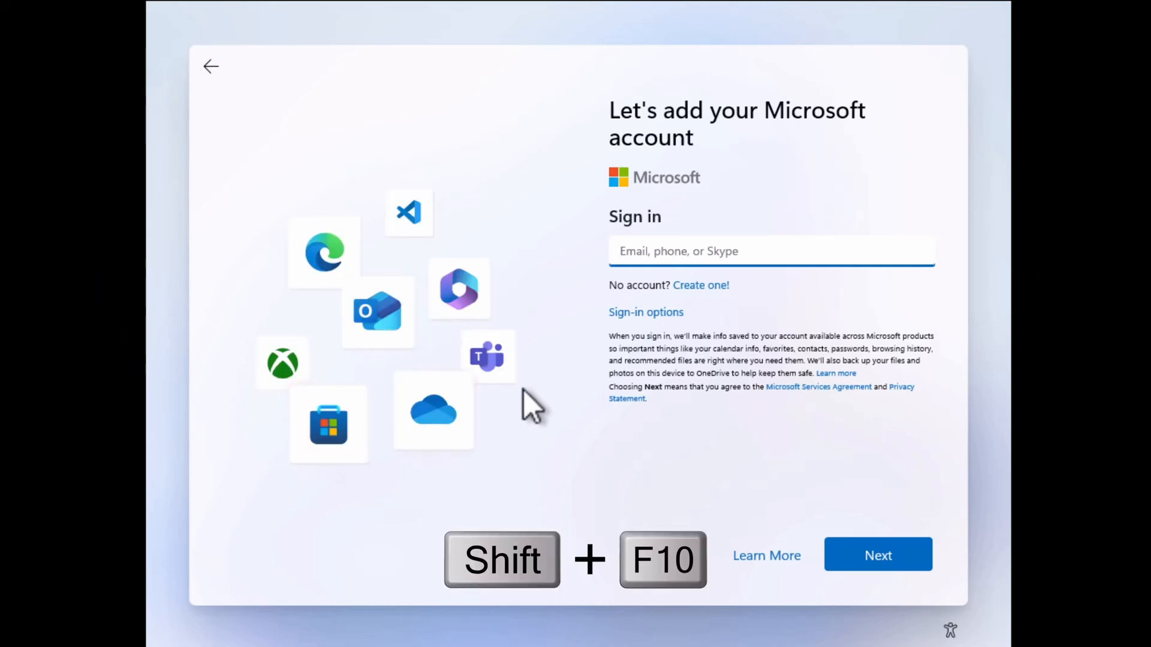
pyautogui.press('shift+f10')
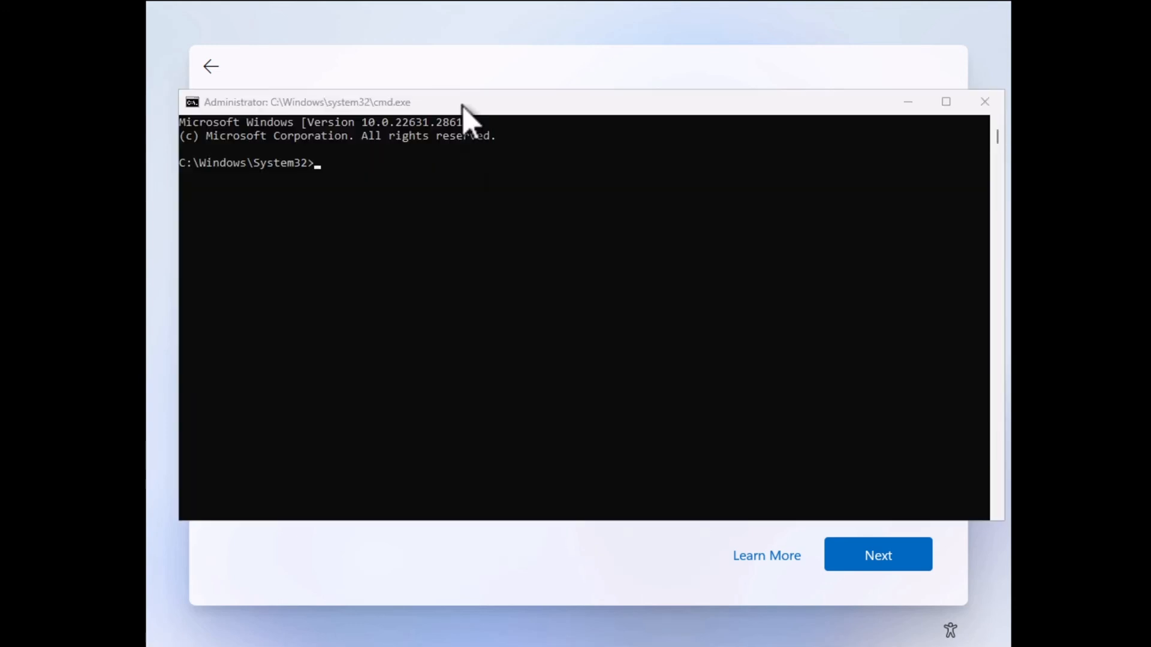
pyautogui.write('ncpa.cpl')
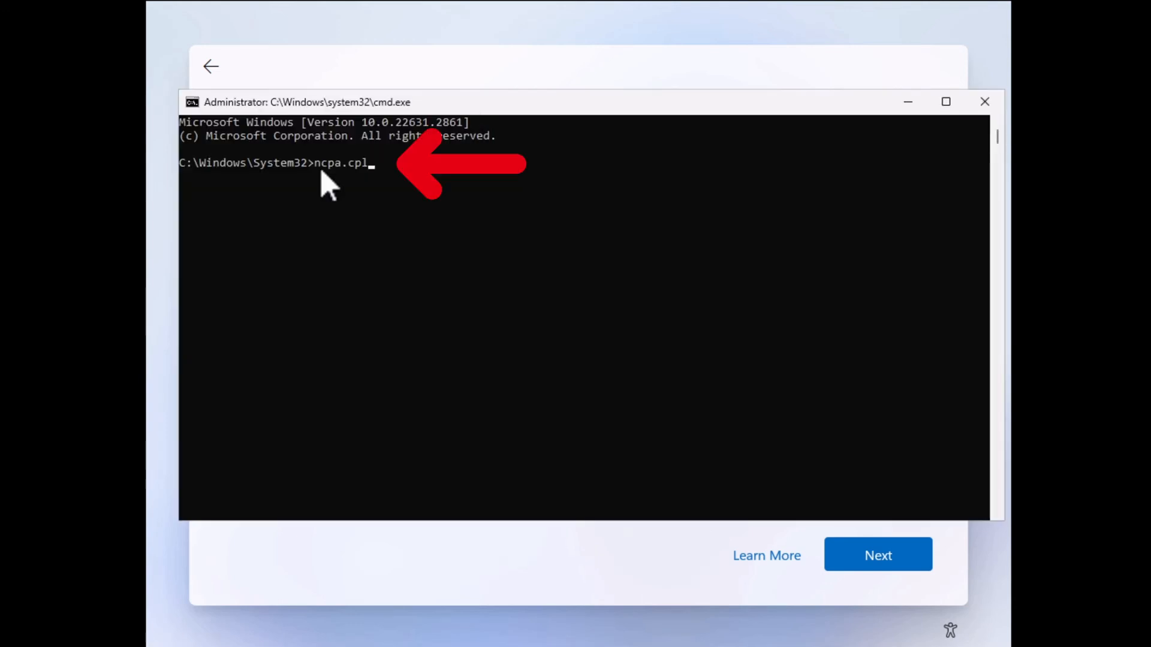
pyautogui.press('Return')
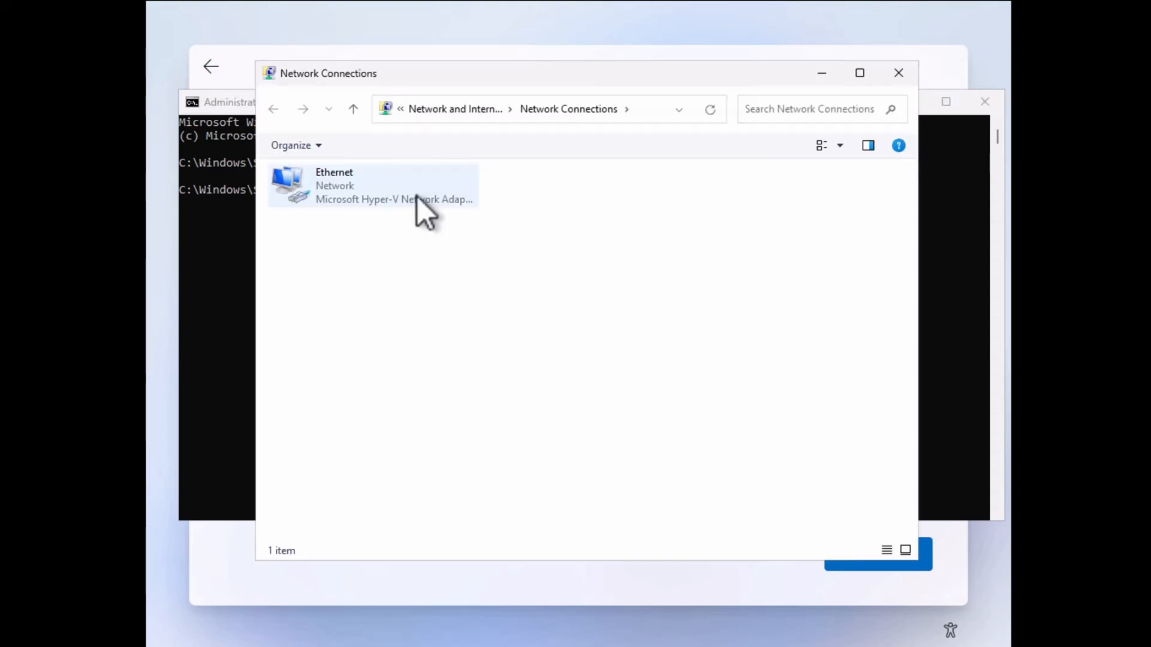
# Disable the Ethernet adapter and close Network Connections to return to setup.
pyautogui.rightClick(370, 184)
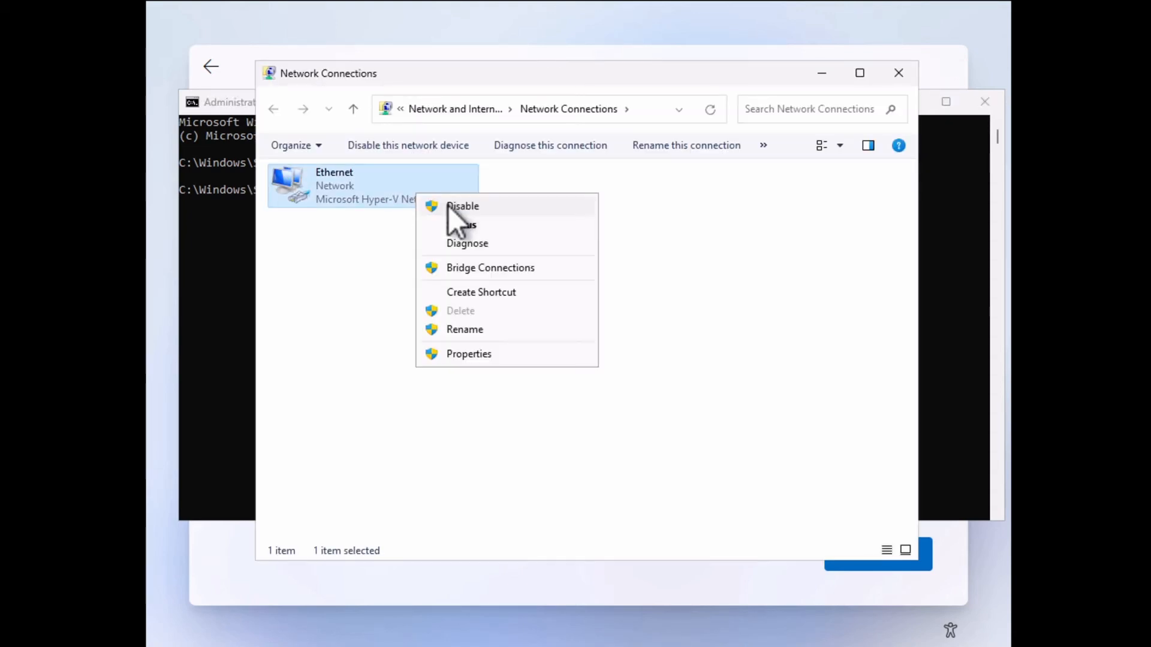
pyautogui.click(463, 206)
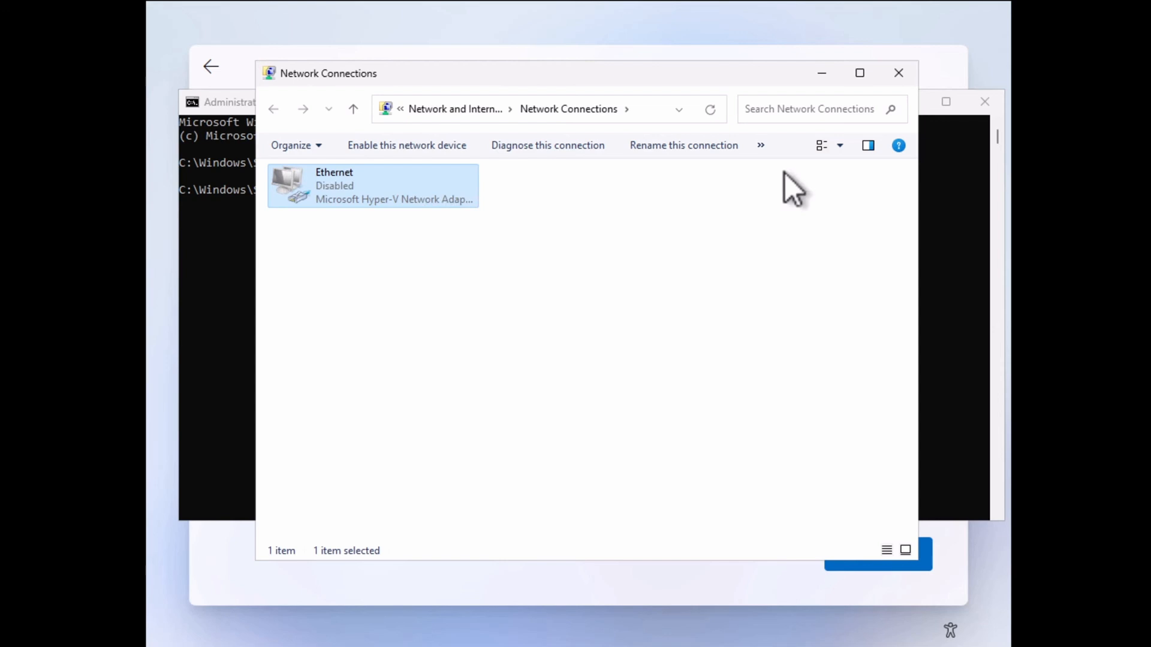
pyautogui.click(898, 73)
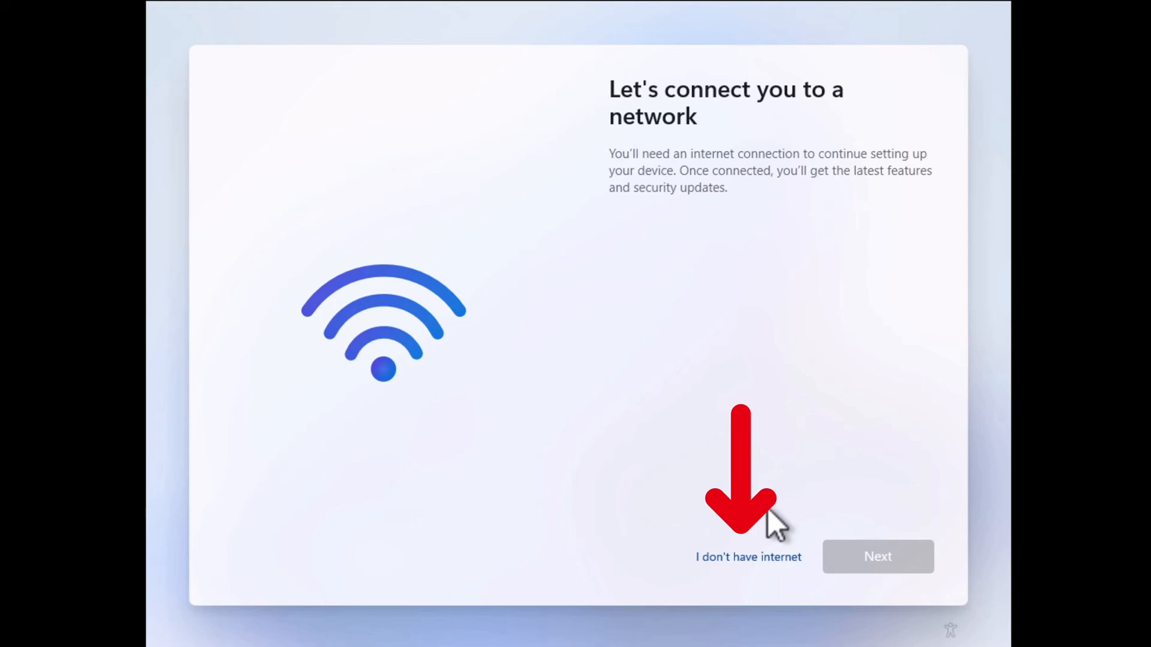
# Choose 'I don't have internet' and continue with limited setup to reach the desktop.
pyautogui.click(749, 556)
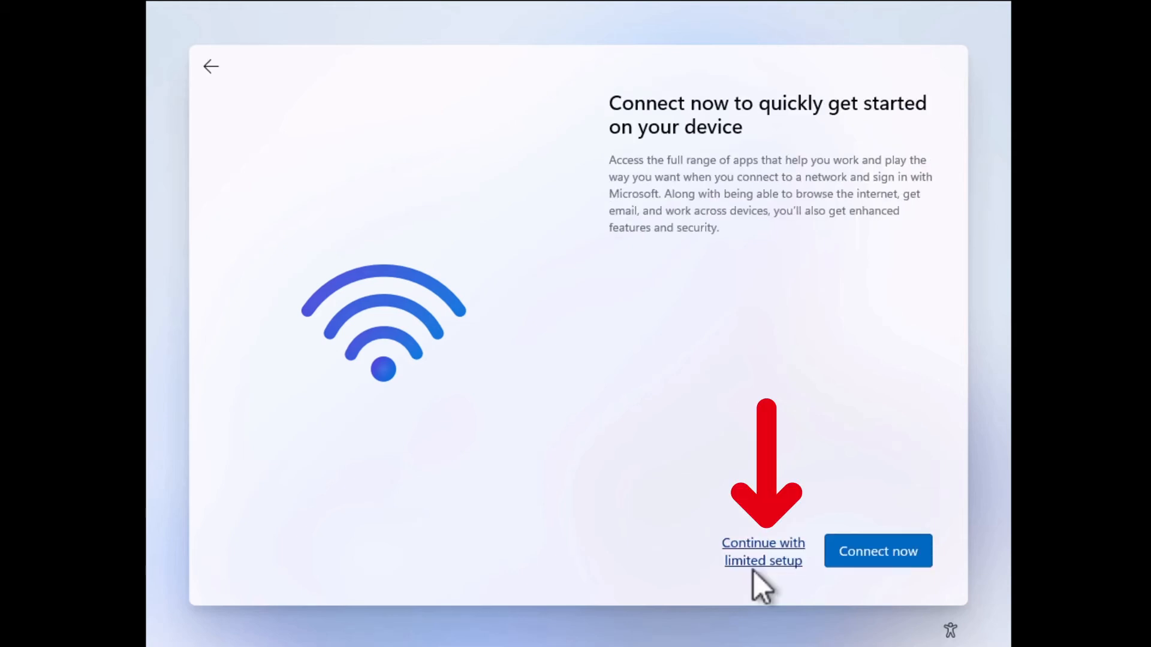
pyautogui.click(764, 552)
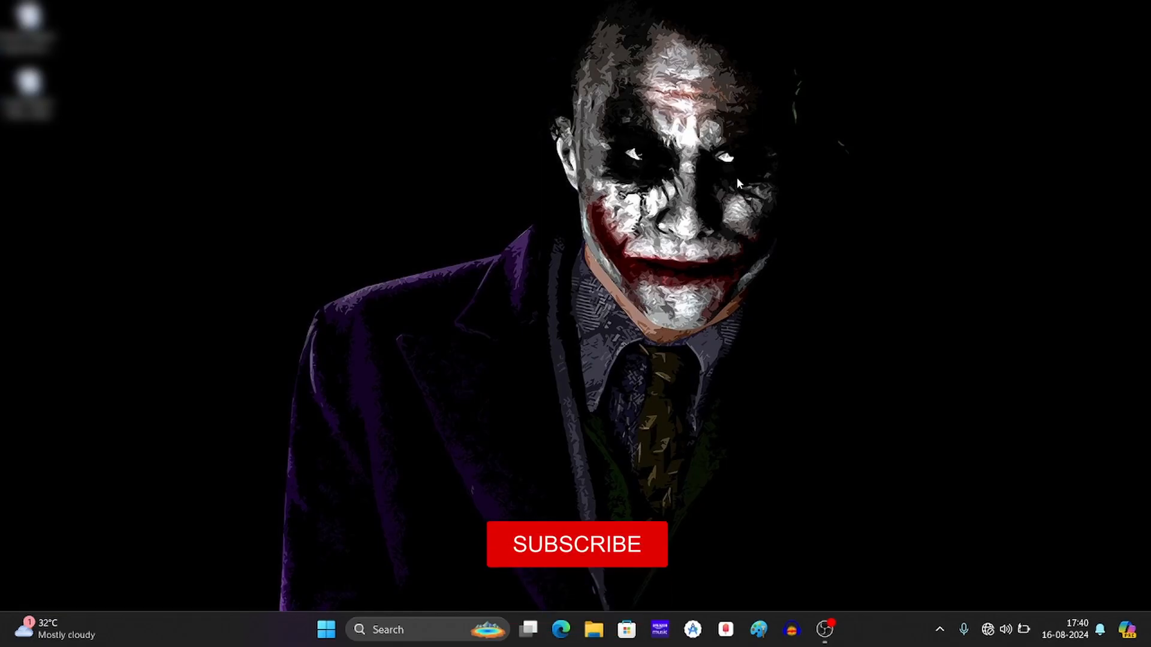
# Run ncpa.cpl from the desktop to show the Bluetooth and Wi-Fi adapters.
pyautogui.click(577, 544)
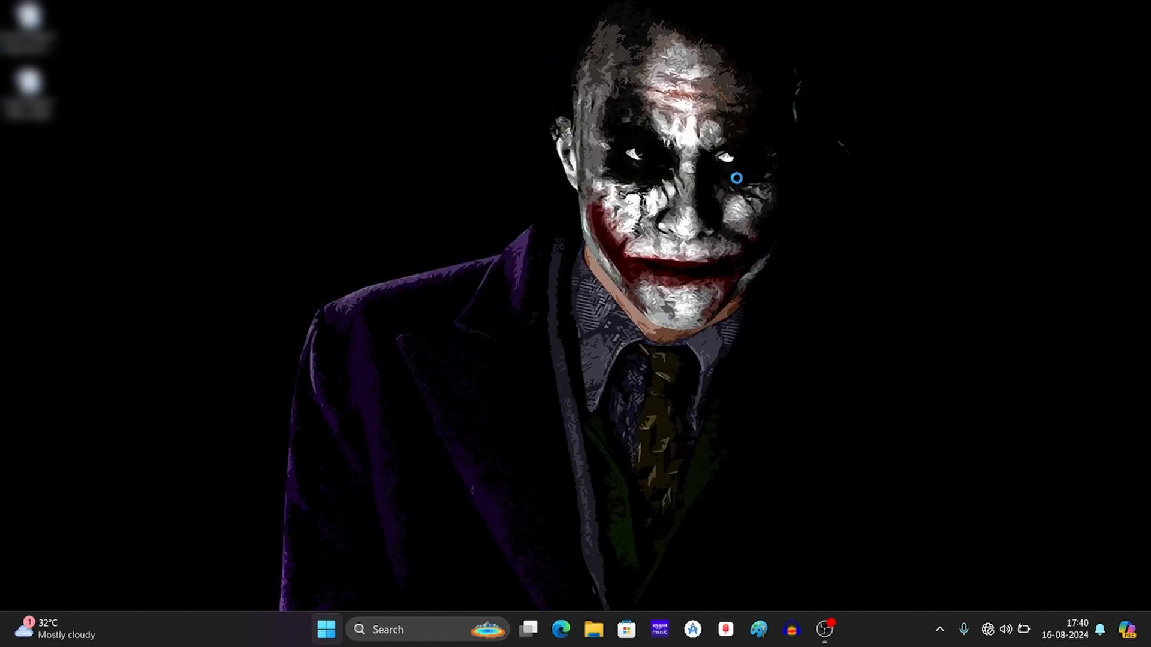
pyautogui.write('ncpa.cpl')
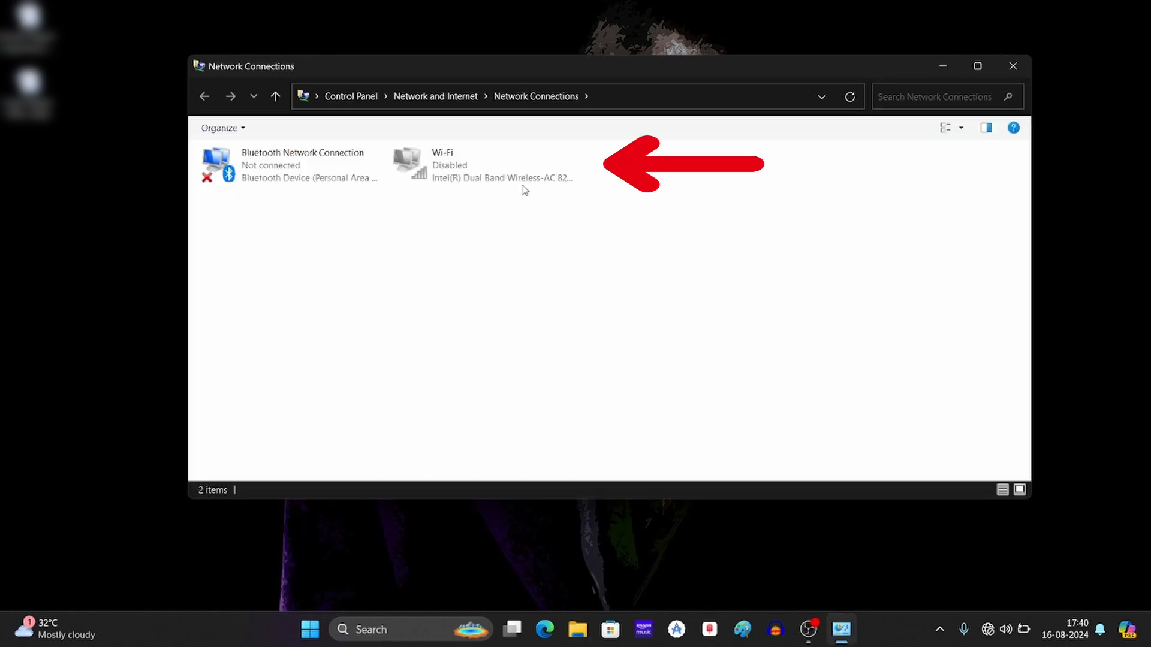
pyautogui.moveTo(482, 164)
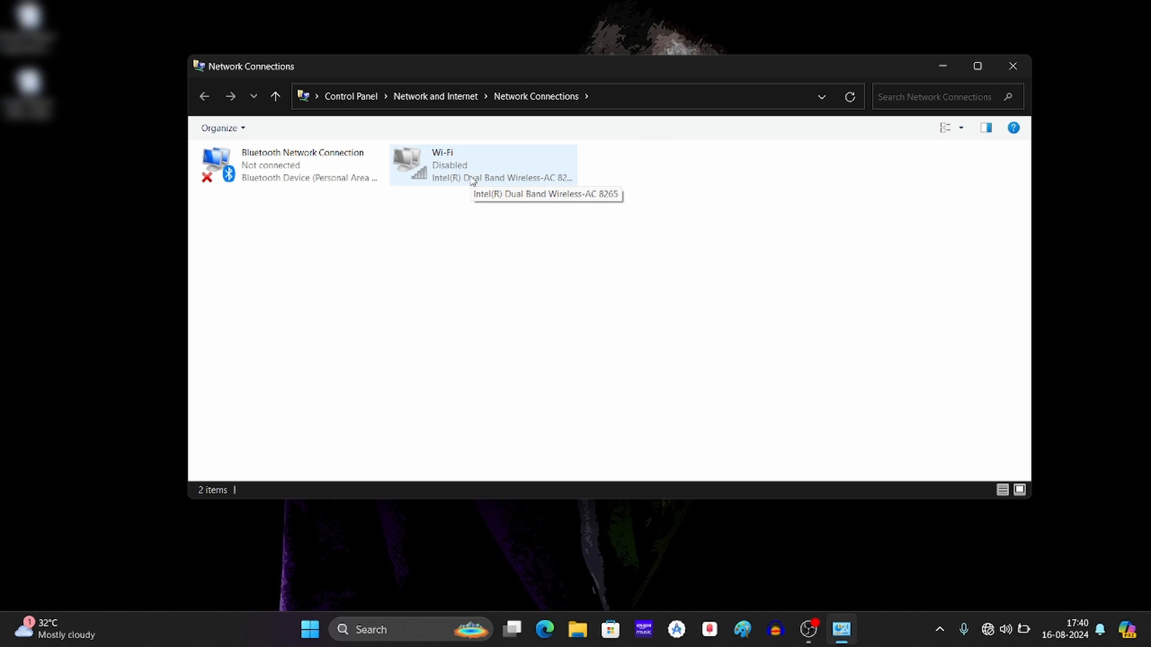
# Enable the disabled Wi-Fi adapter so it connects to Weebber_5G.
pyautogui.rightClick(480, 164)
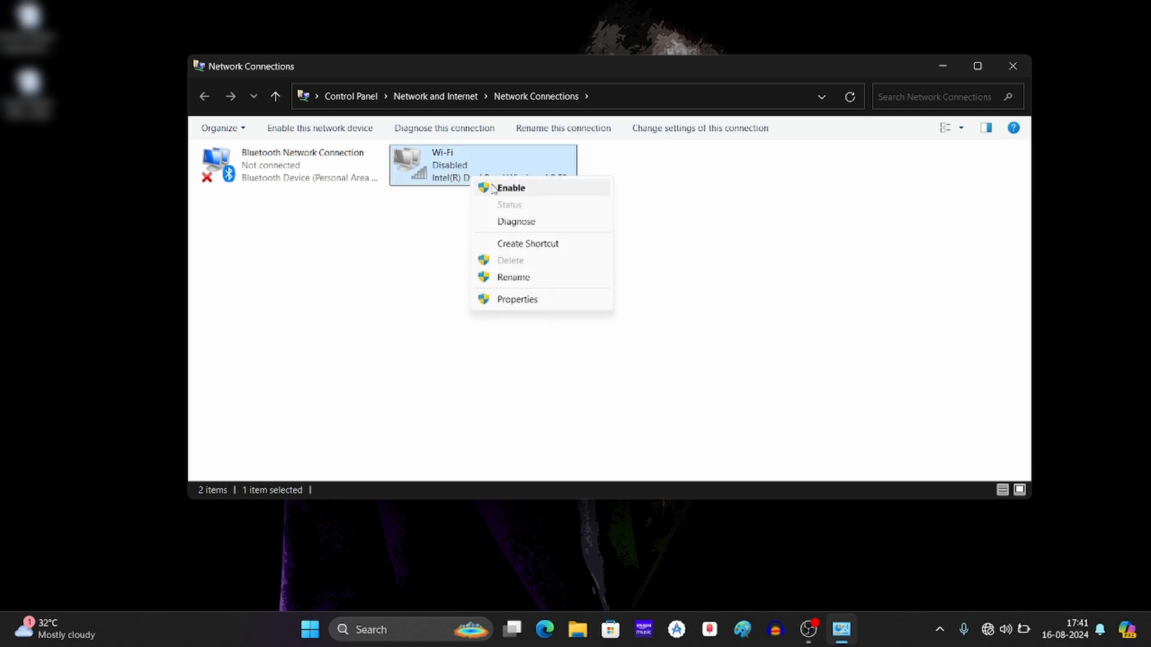
pyautogui.click(511, 189)
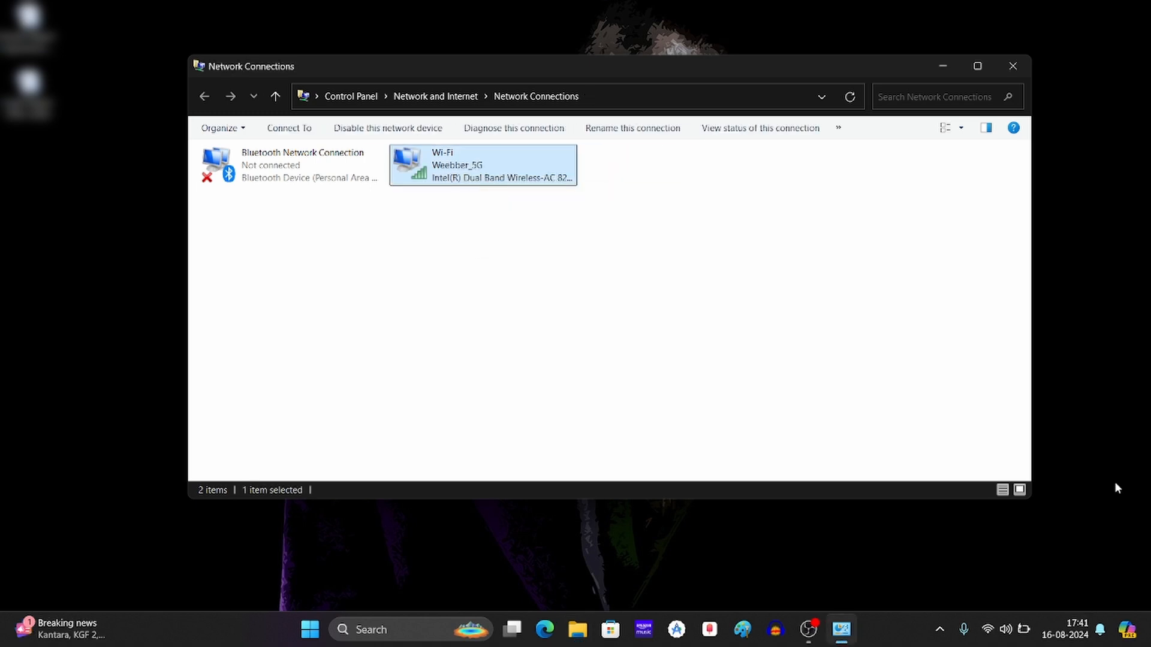